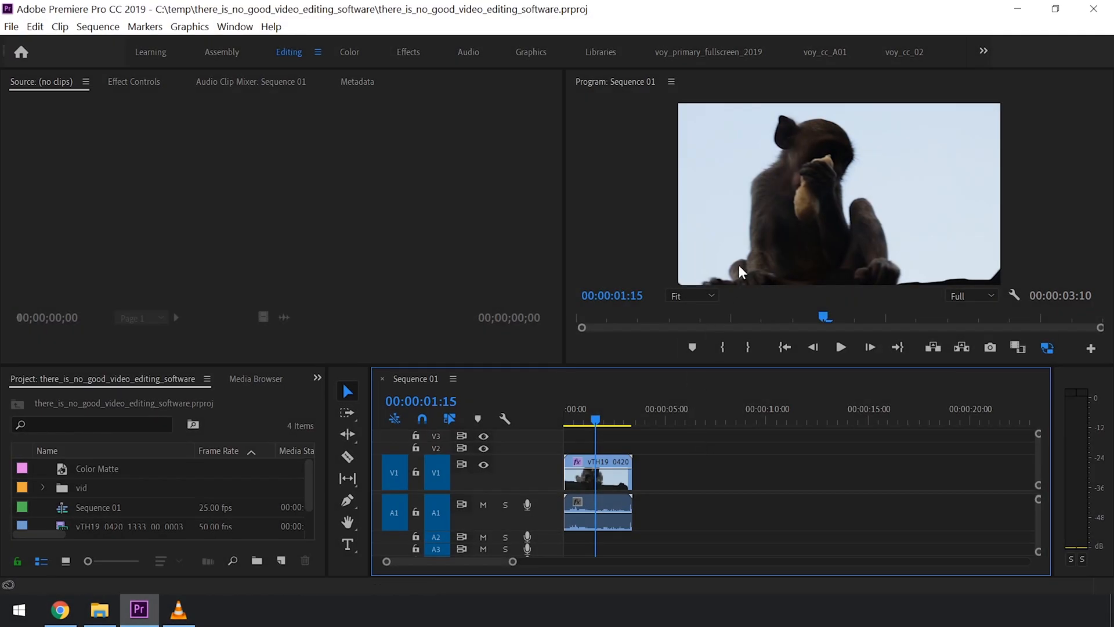
mouse_move(498, 117)
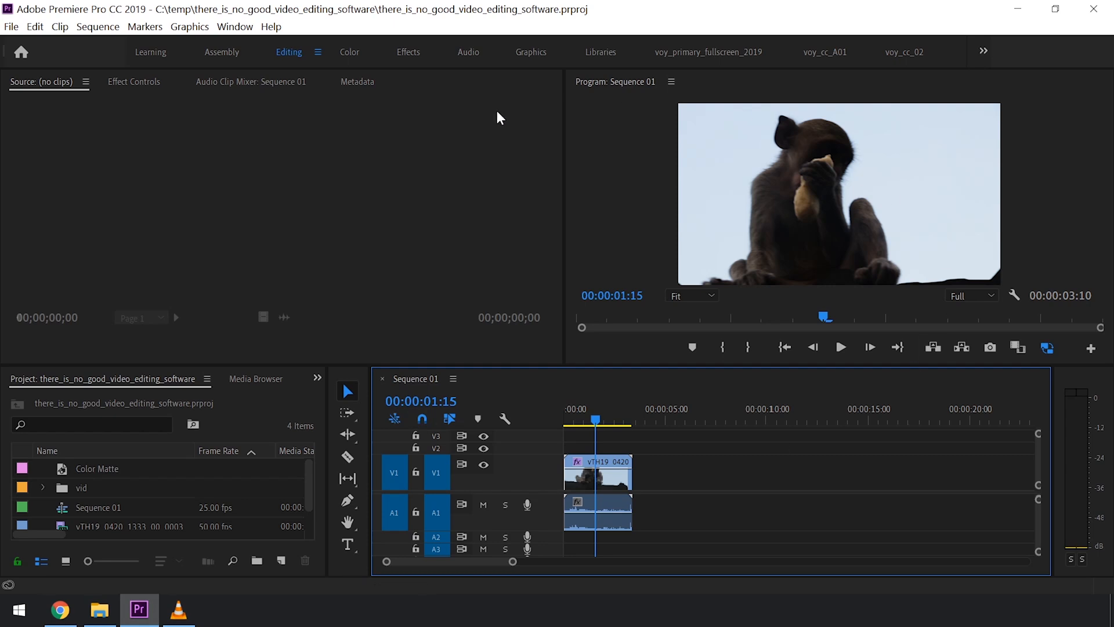